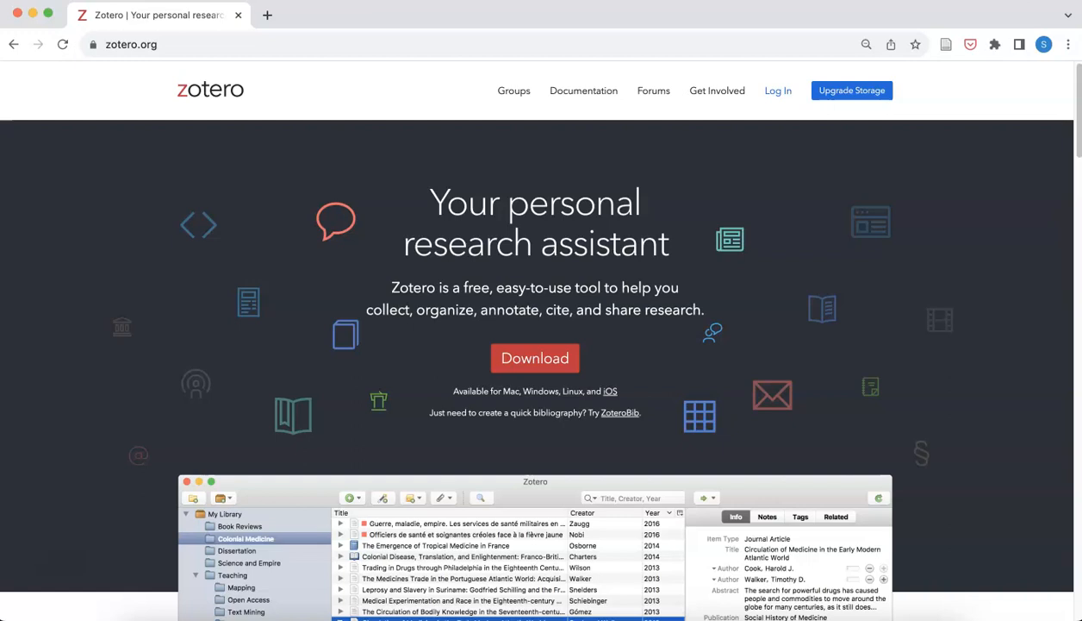
mouse_move(80, 575)
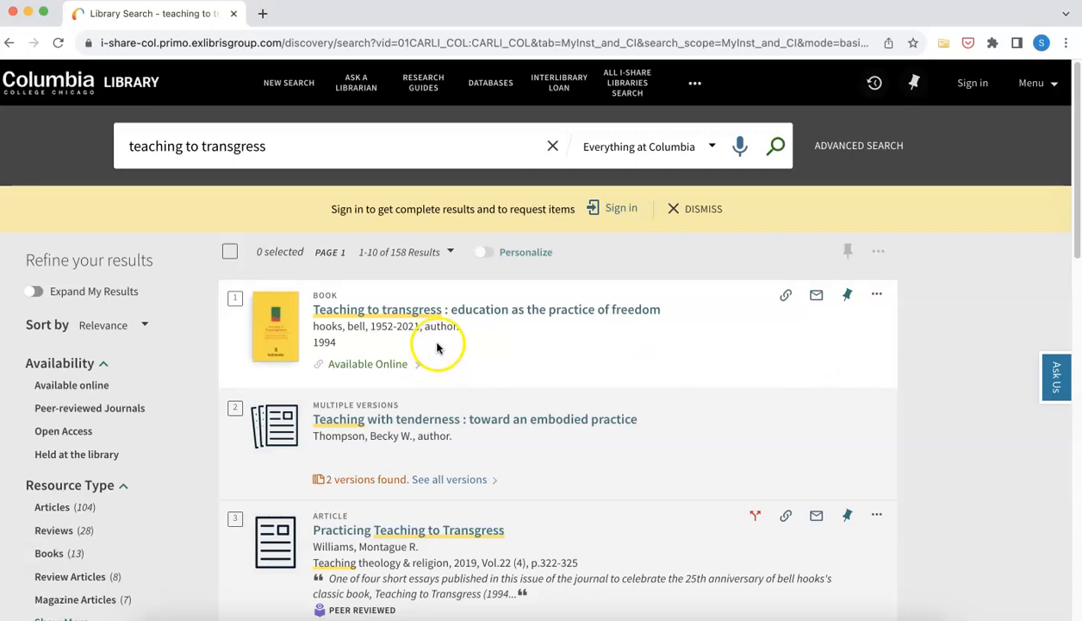
mouse_move(474, 365)
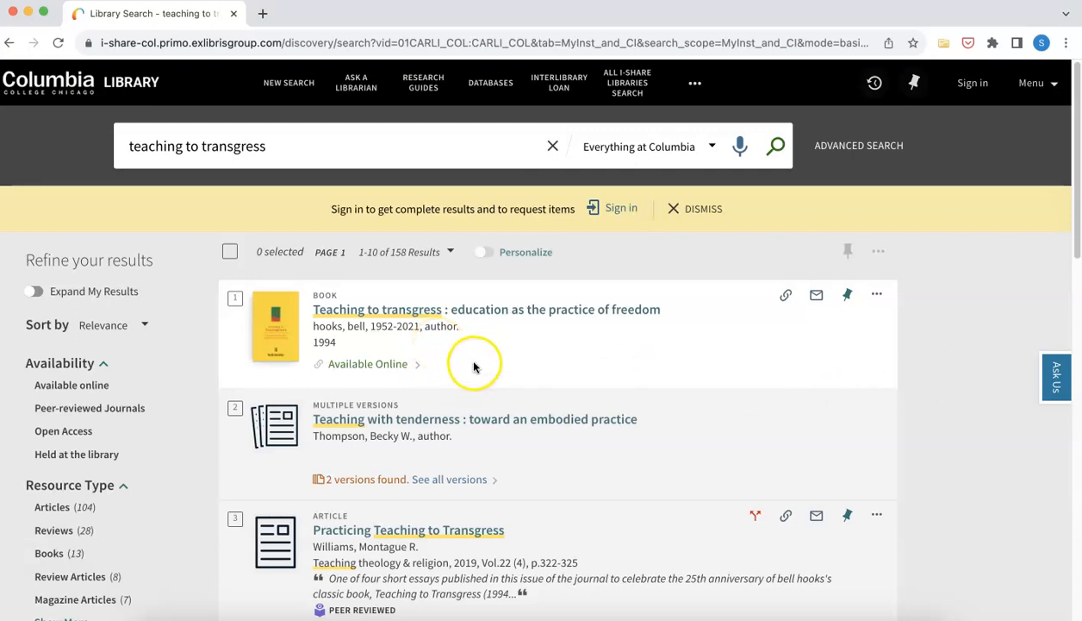
mouse_move(486, 311)
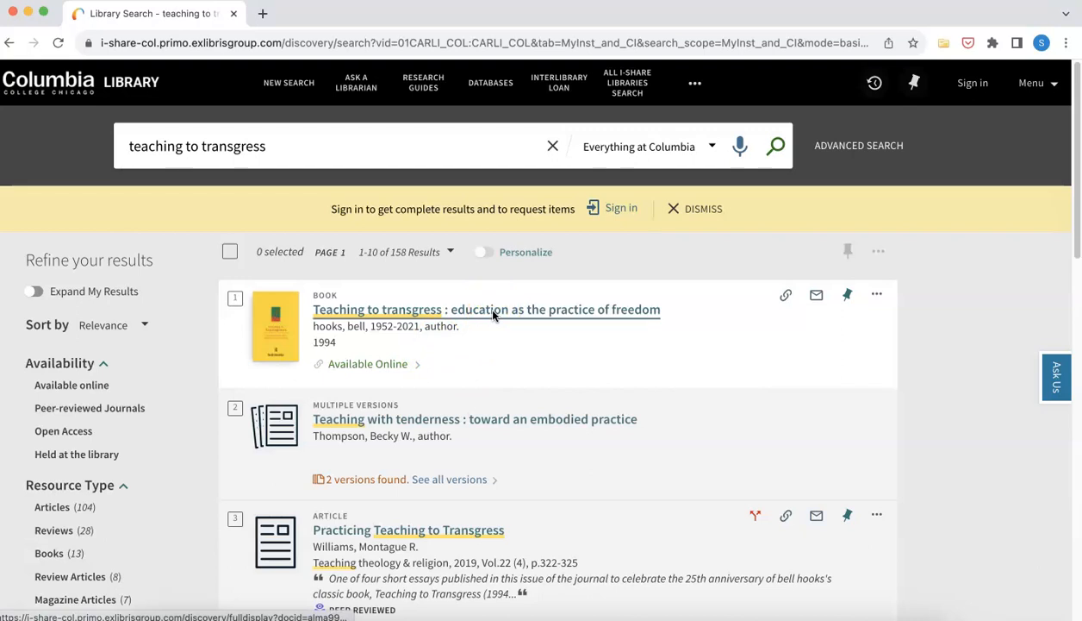
Step: Save bell hooks' Teaching to Transgress record as a book item in My Library via the Zotero Connector
click(486, 310)
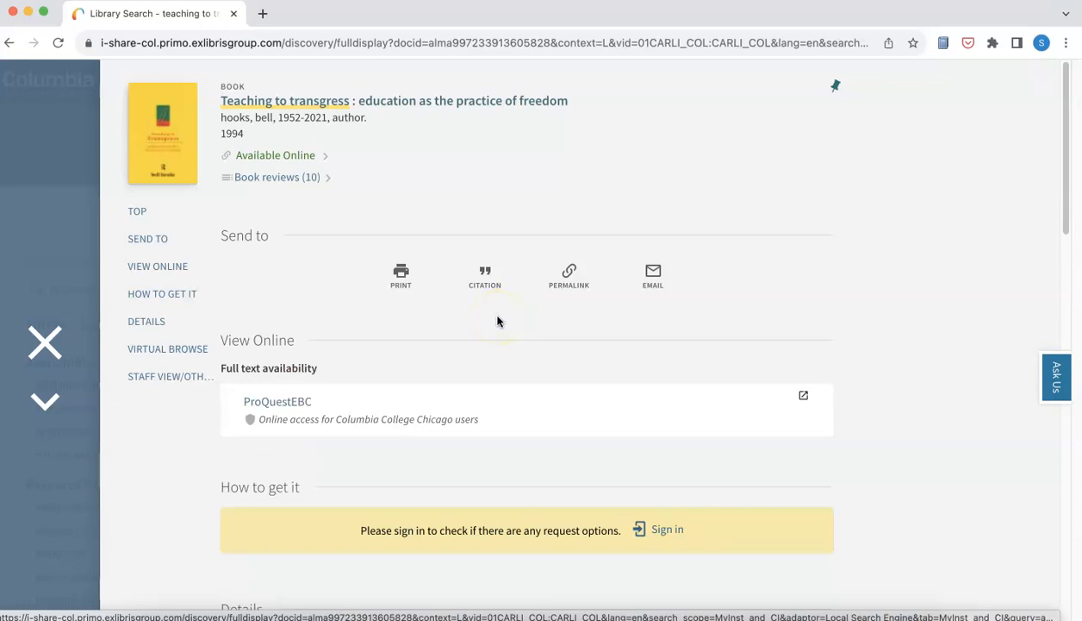
mouse_move(942, 74)
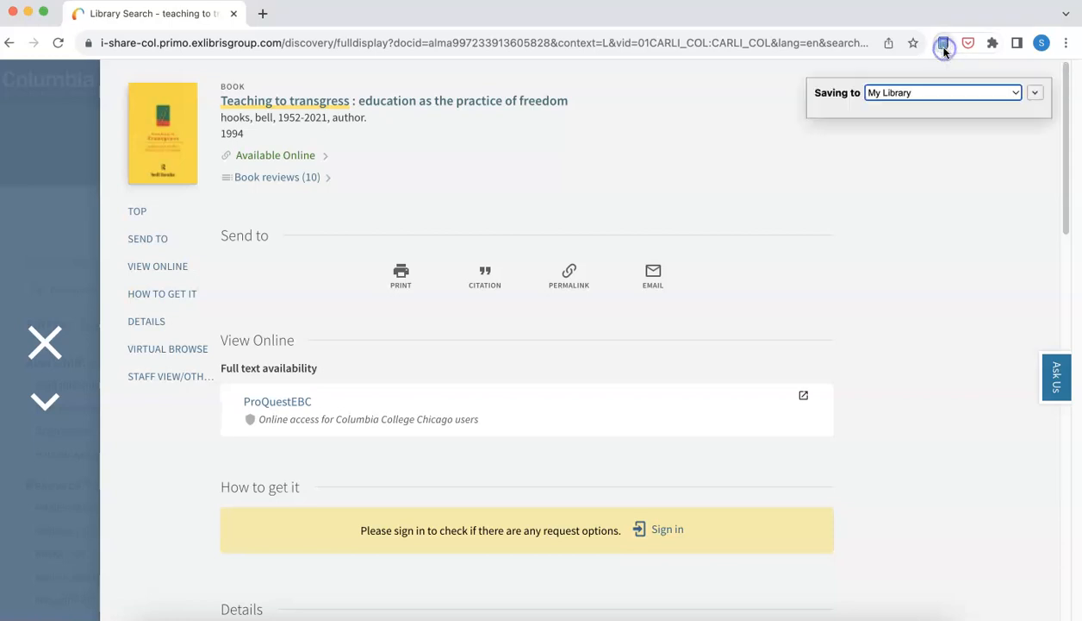
click(942, 93)
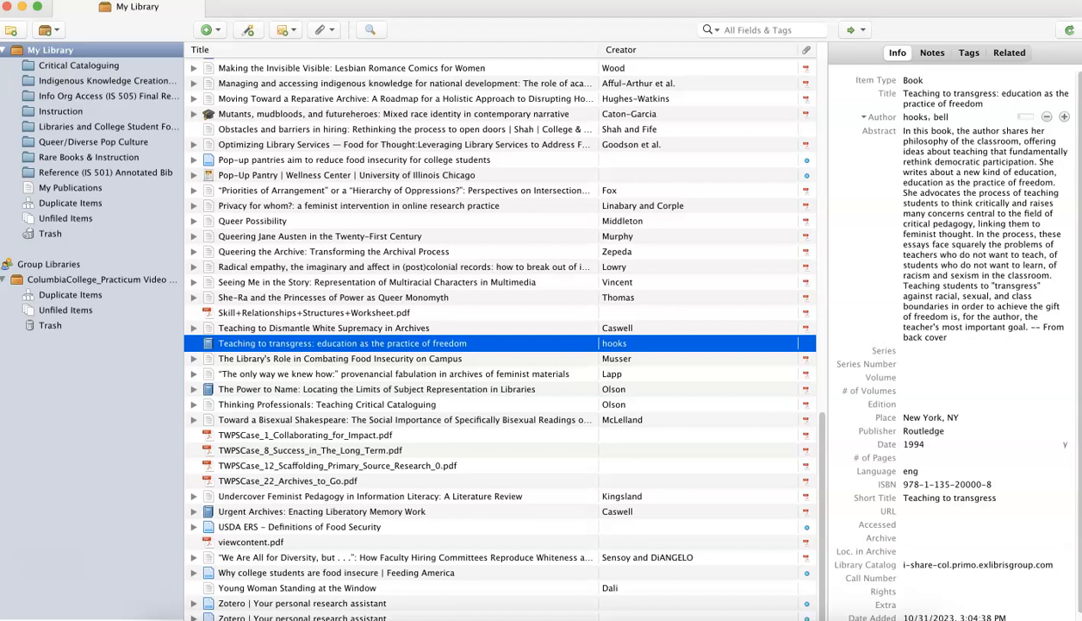
mouse_move(253, 348)
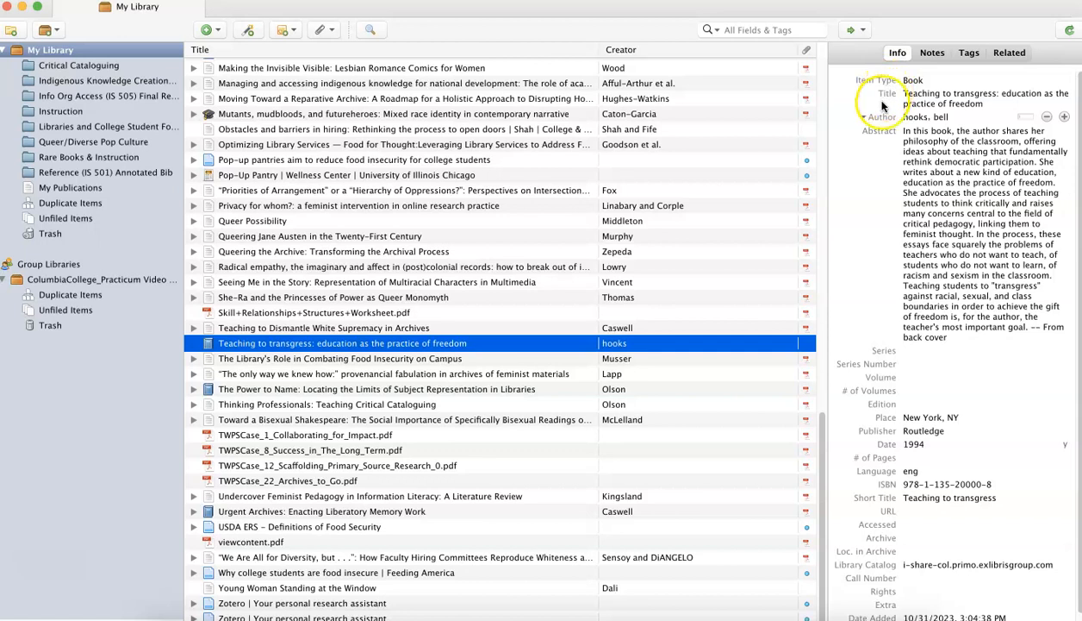
mouse_move(876, 245)
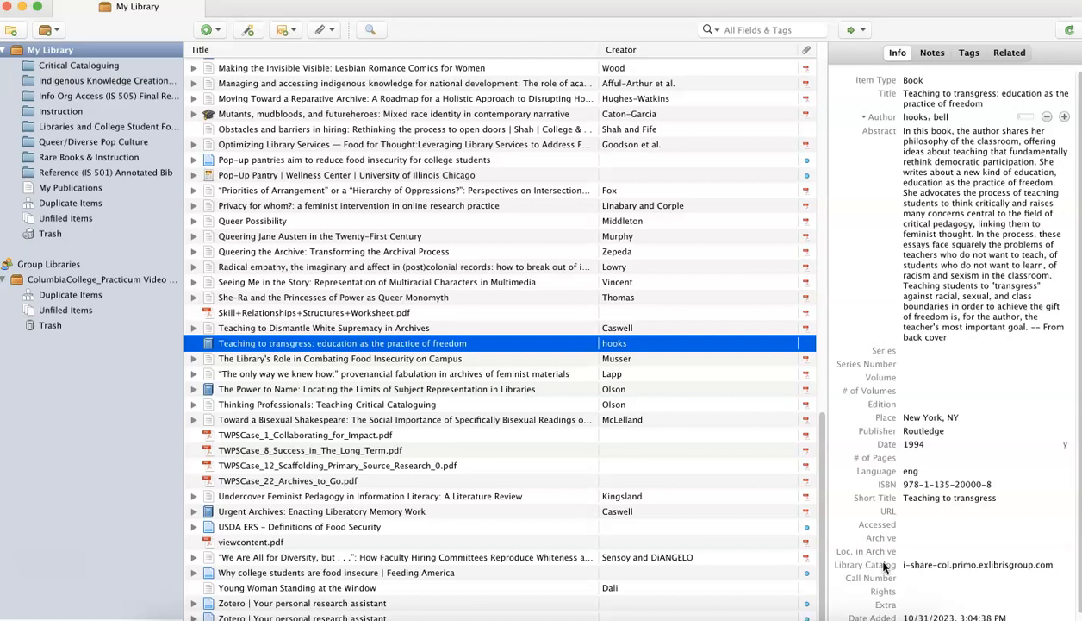
mouse_move(879, 567)
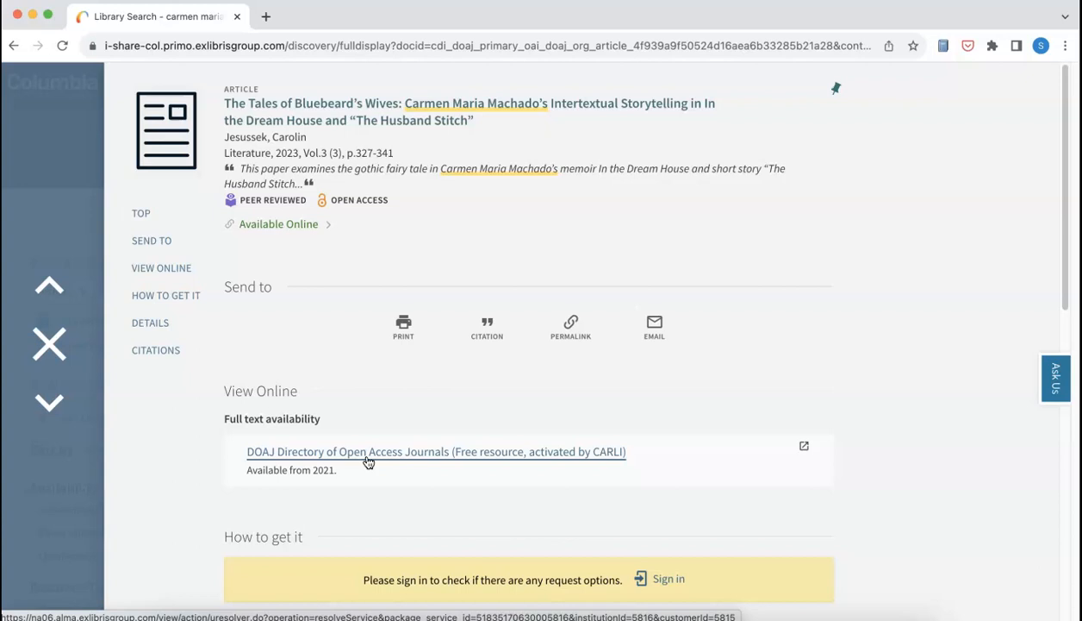
Step: Follow the DOAJ View Online link to the MDPI Literature page for The Tales of Bluebeard's Wives
click(435, 452)
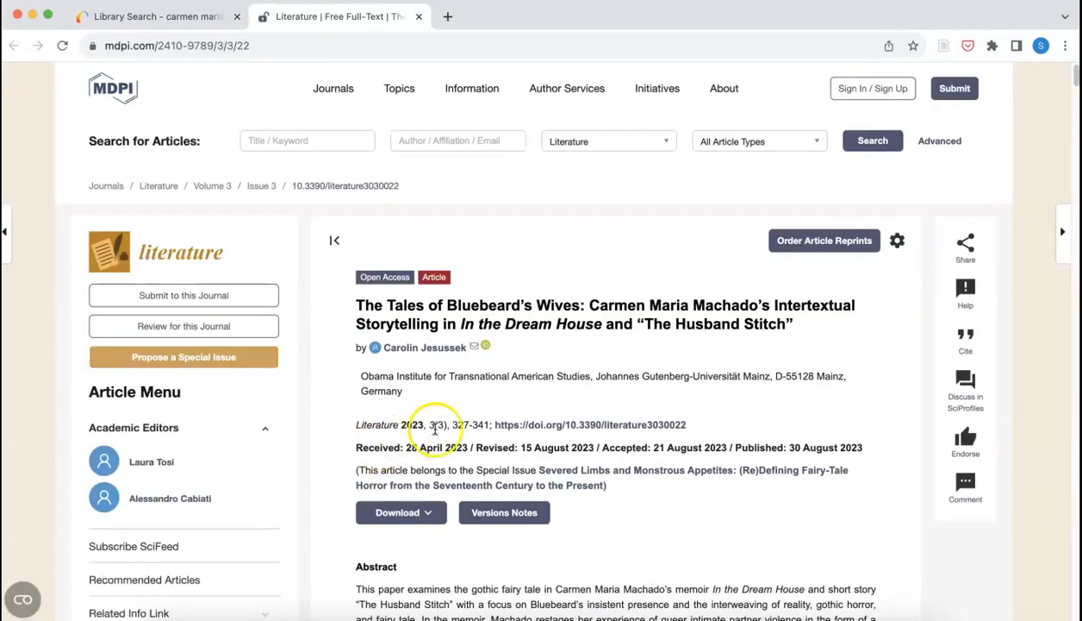
Step: Save the Bluebeard's Wives article and its PDF from MDPI into the Queer/Diverse Pop Culture collection
scroll(down, 3)
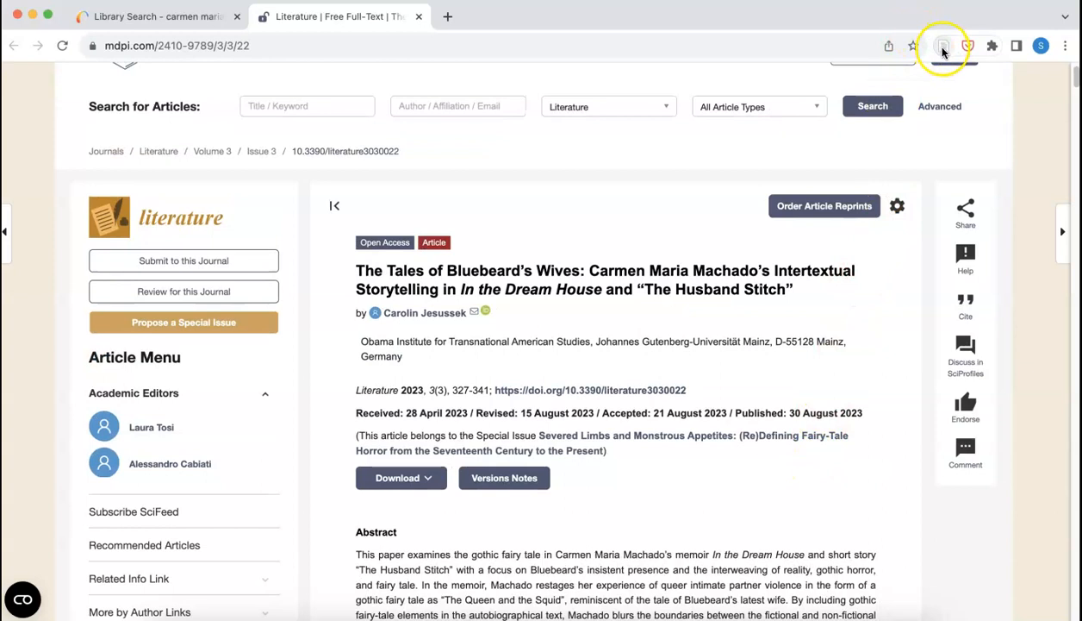
mouse_move(945, 45)
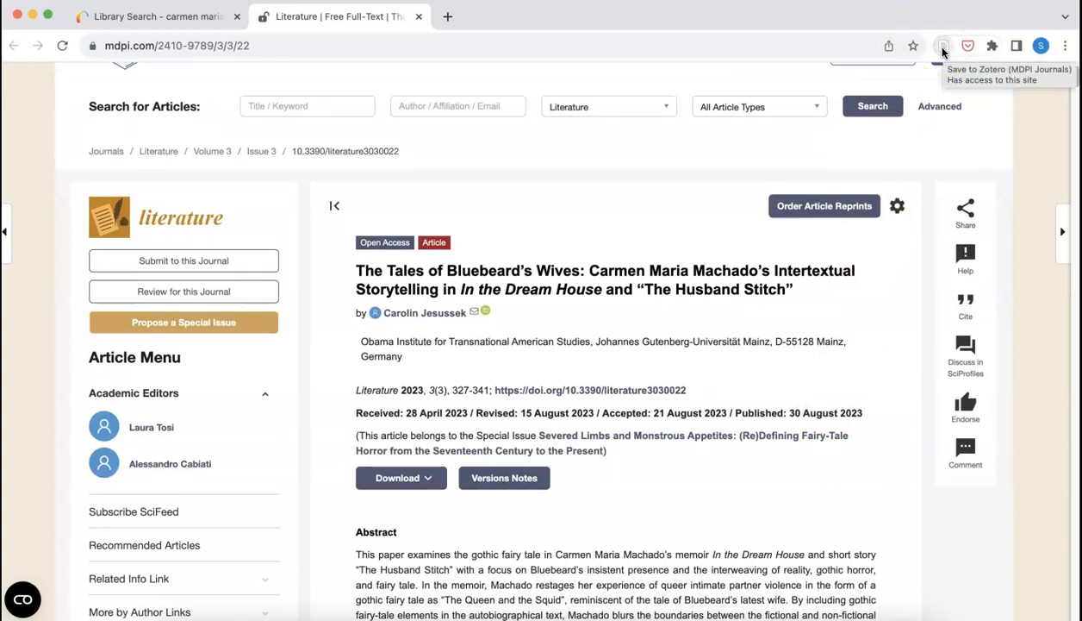
click(945, 45)
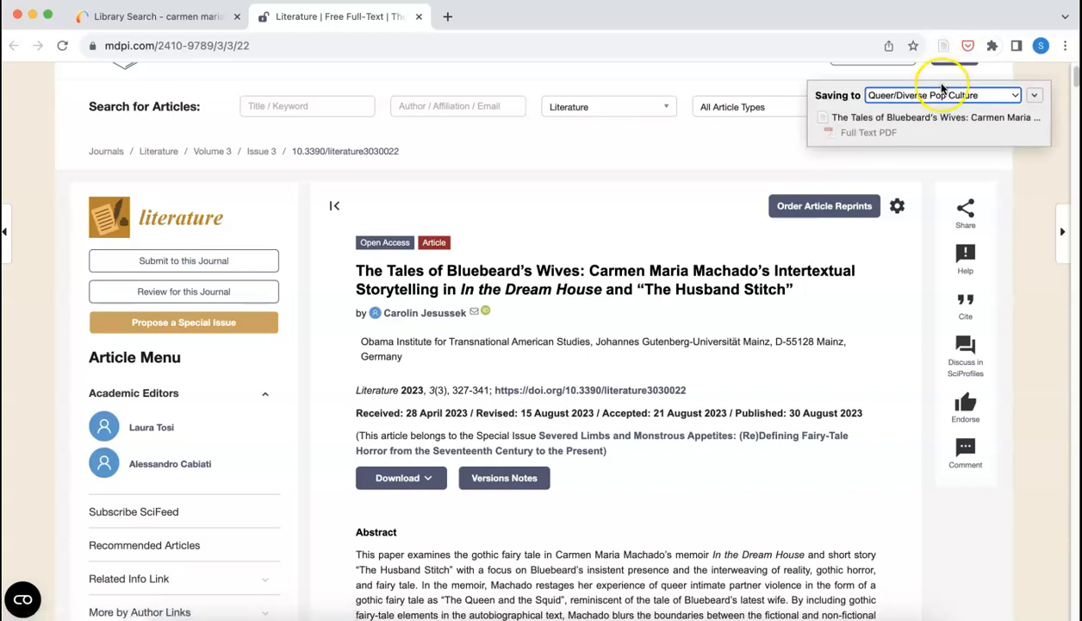
click(941, 94)
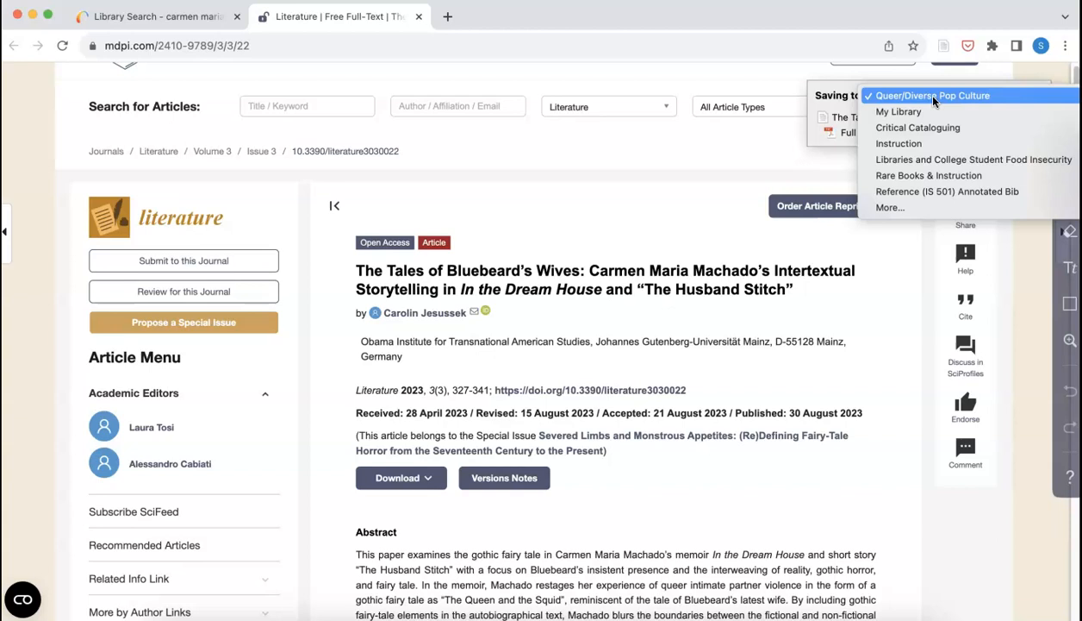
click(931, 95)
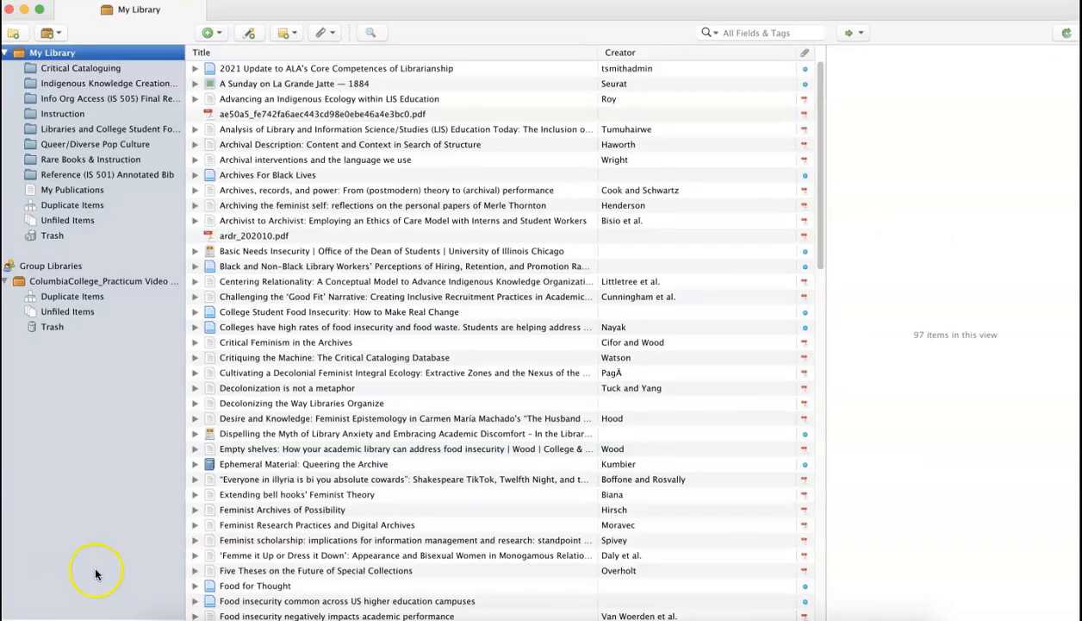
mouse_move(106, 255)
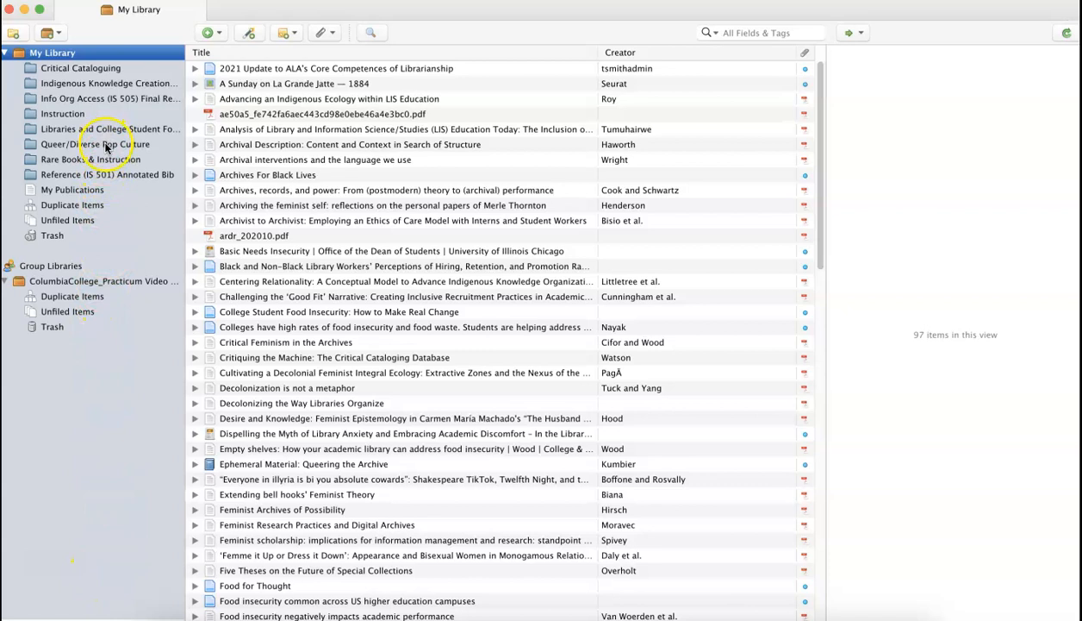
Step: Locate The Tales of Bluebeard's Wives entry in Queer/Diverse Pop Culture and the My Library item list
click(98, 144)
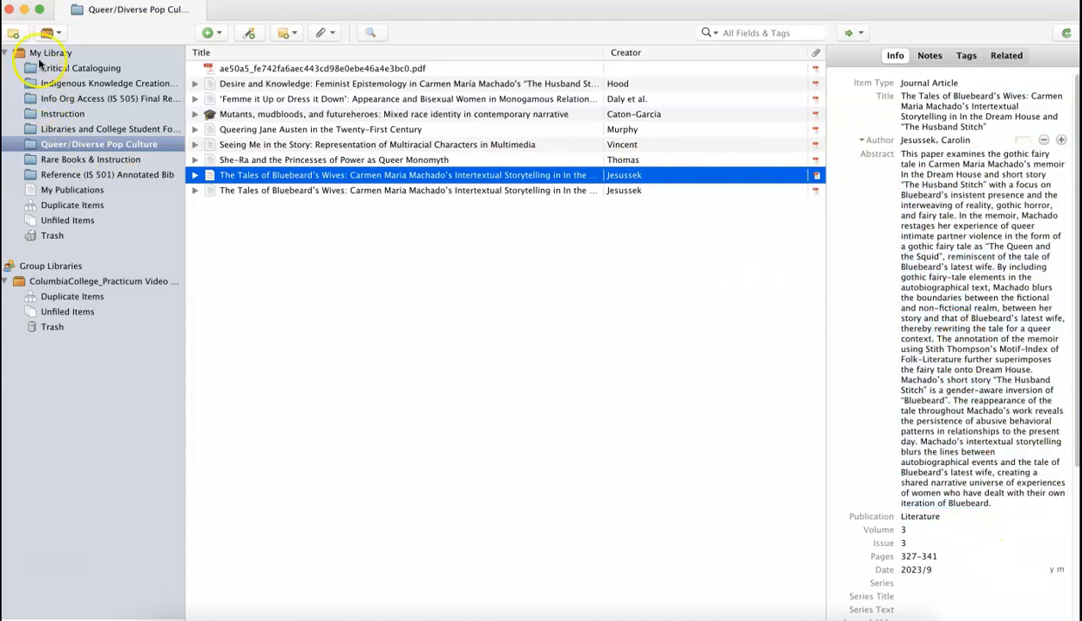
click(54, 52)
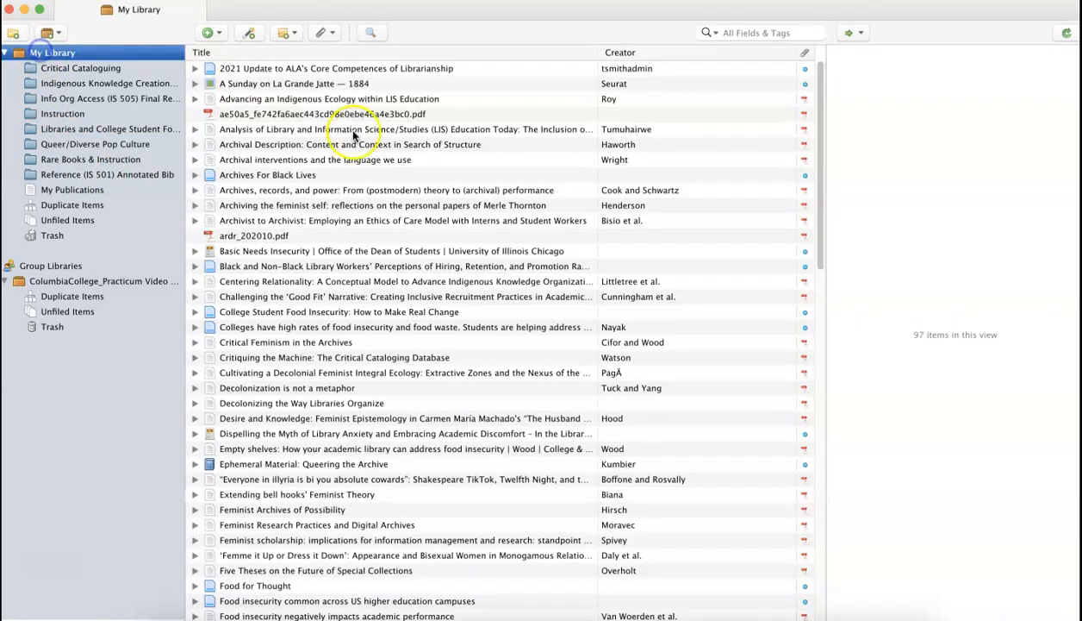
scroll(down, 3)
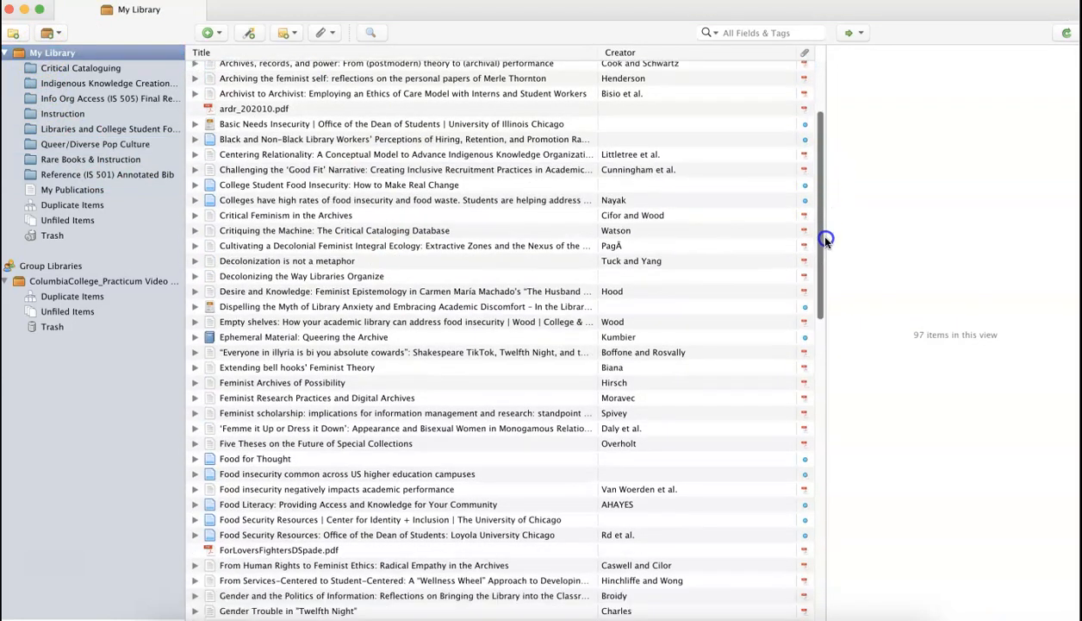
scroll(down, 3)
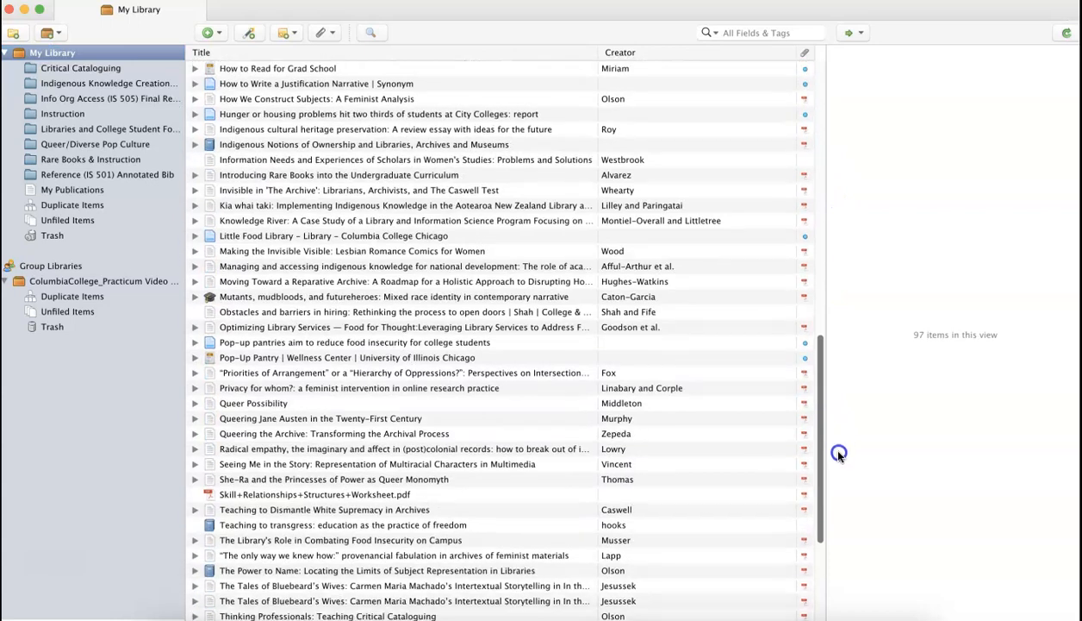
scroll(down, 3)
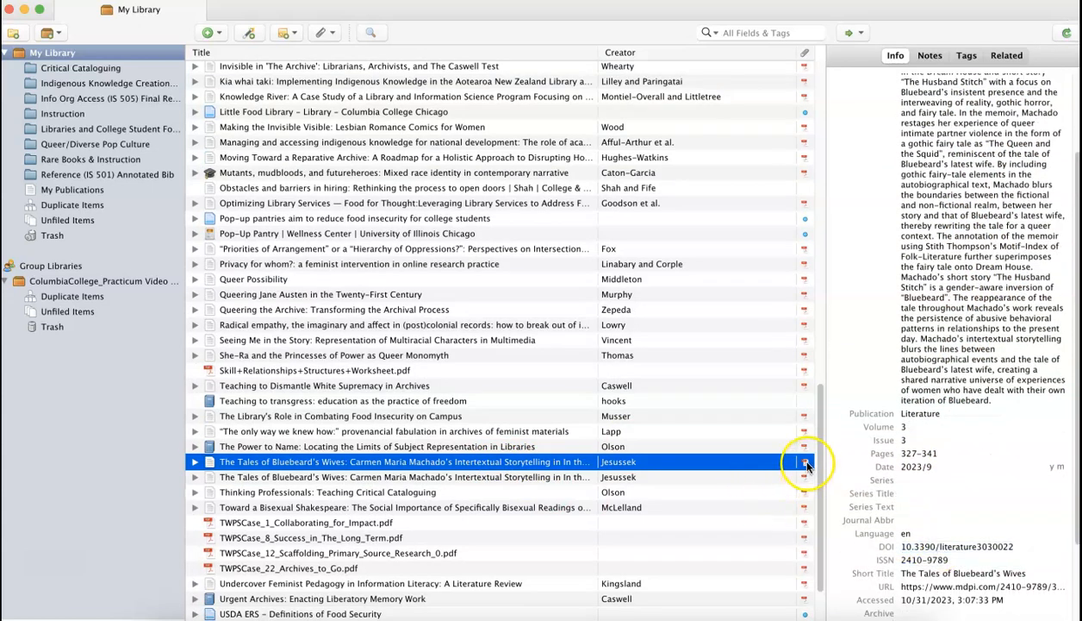
mouse_move(773, 463)
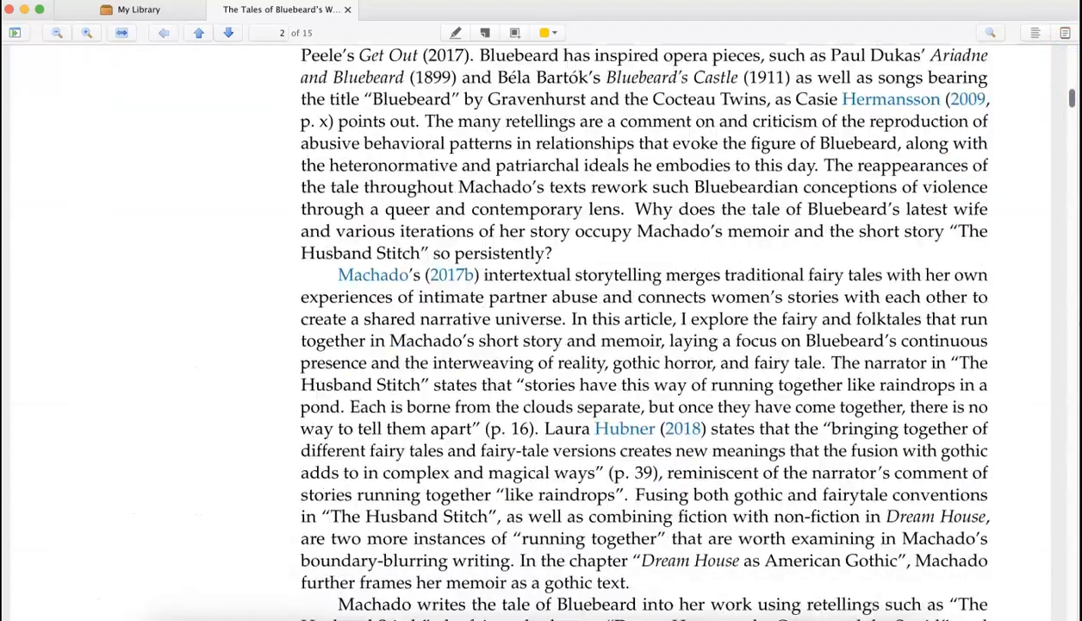
Step: Read through the Bluebeard's Wives full-text PDF in the Zotero reader
scroll(down, 3)
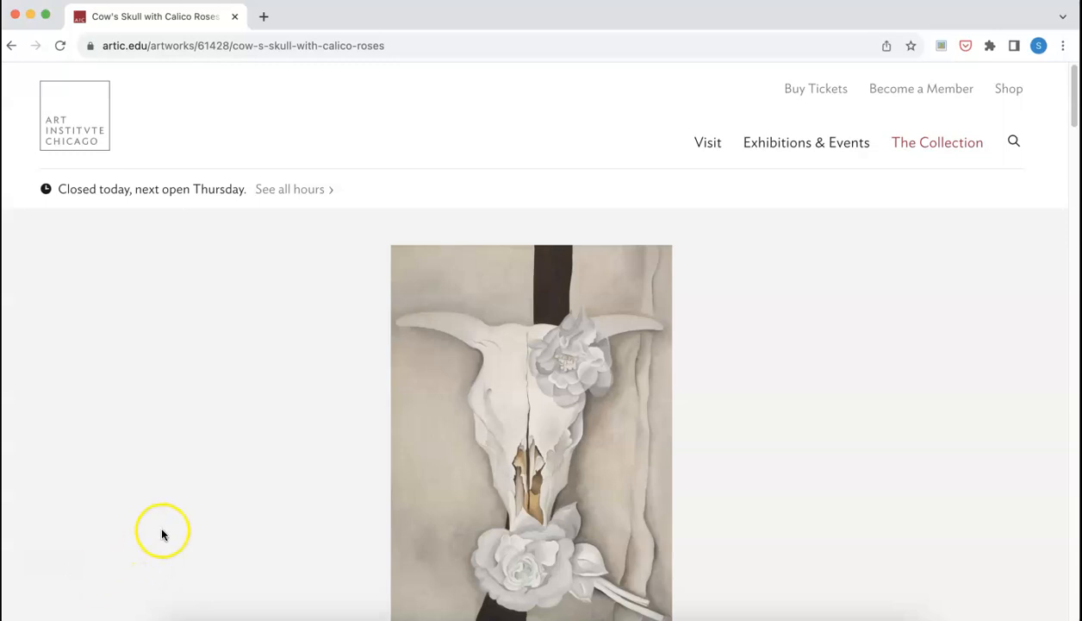
Step: Save the Cow's Skull with Calico Roses artwork page to My Library with the Zotero Connector
scroll(down, 3)
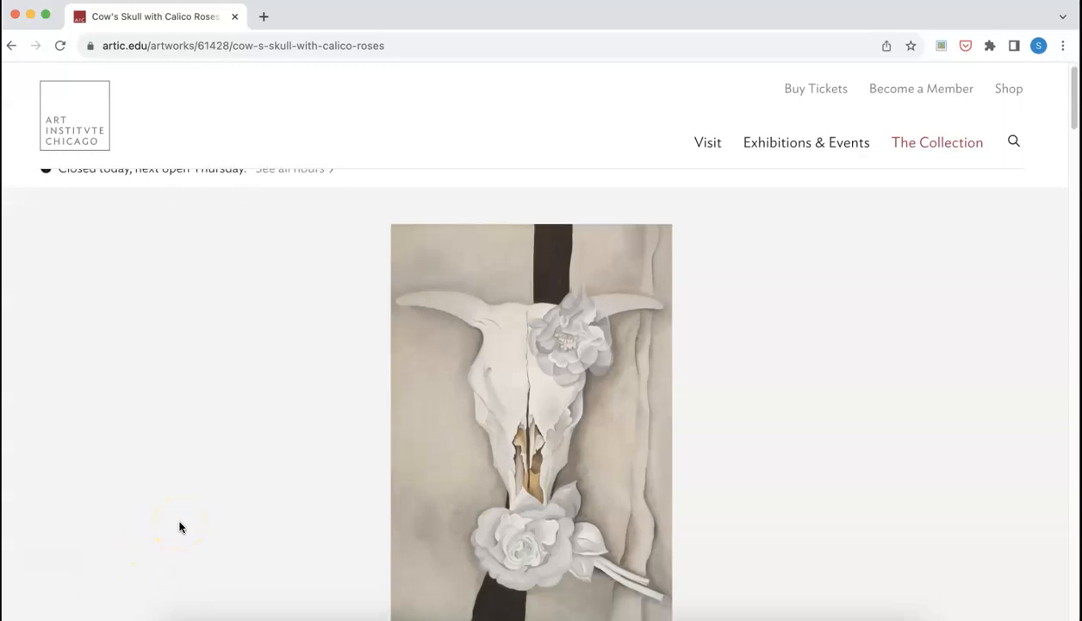
scroll(down, 3)
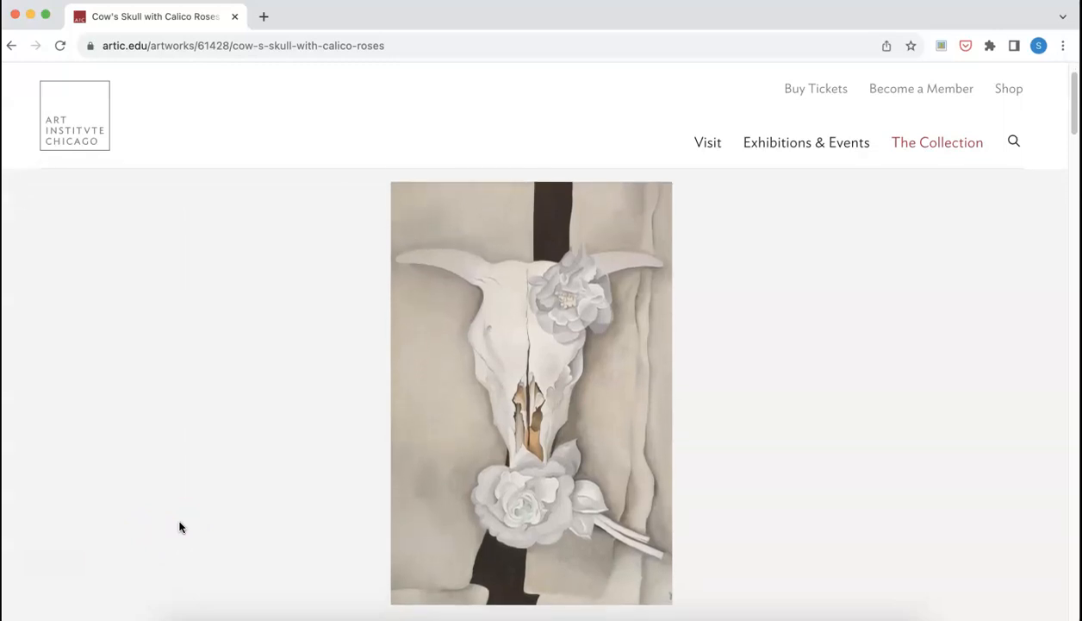
scroll(down, 3)
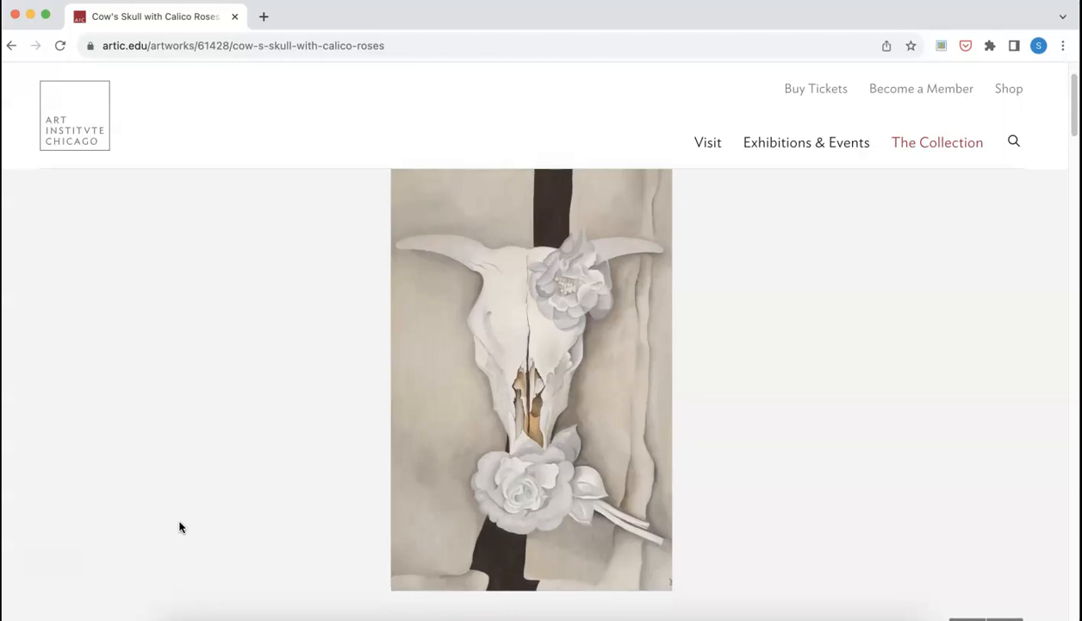
mouse_move(238, 527)
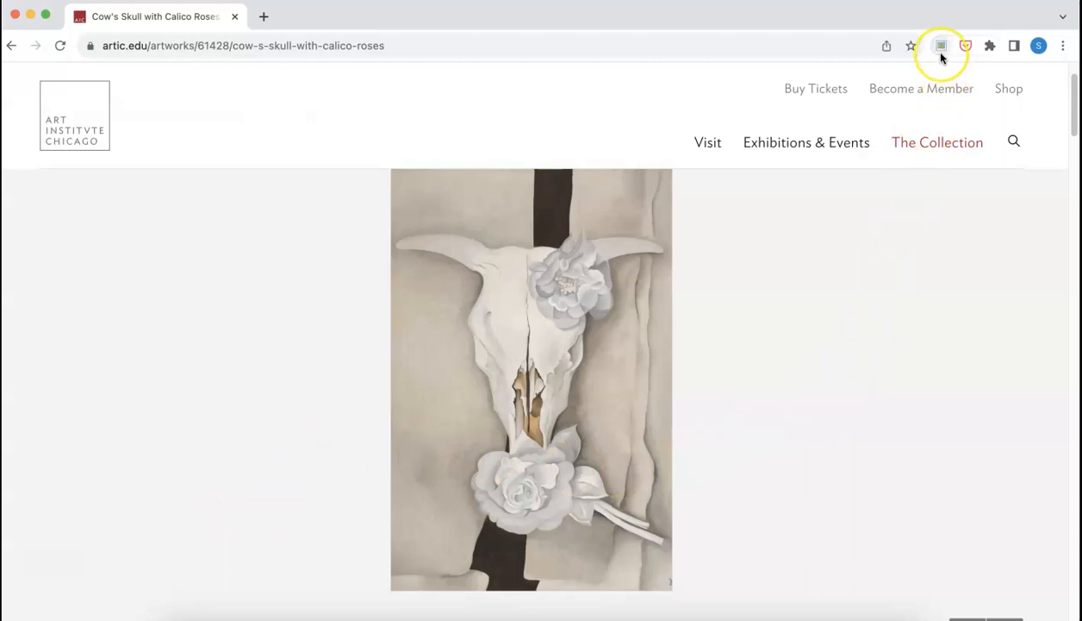
mouse_move(941, 44)
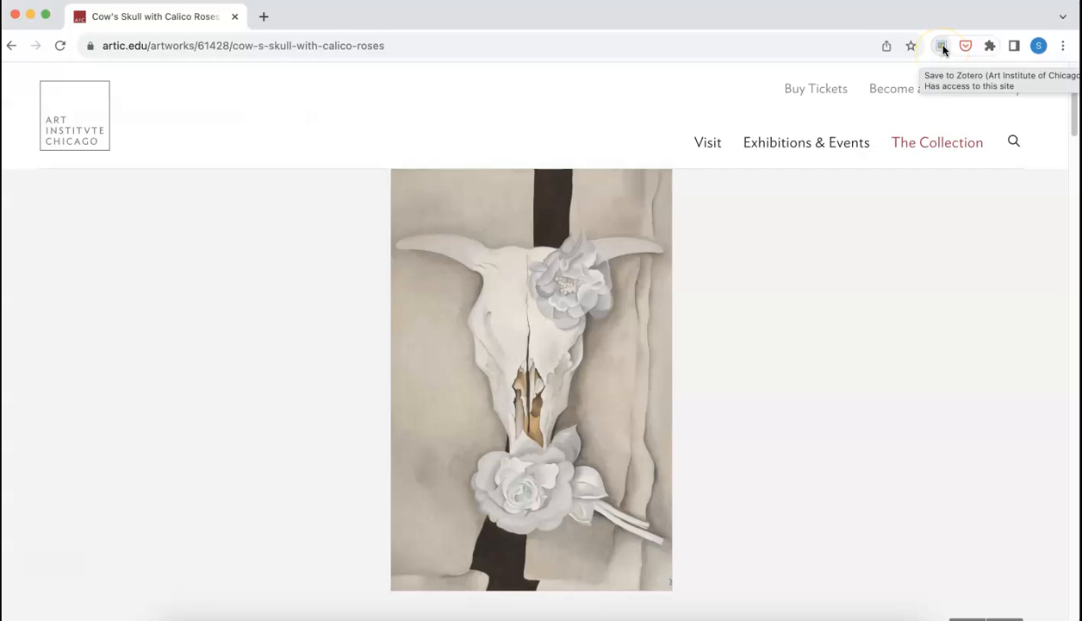
click(941, 45)
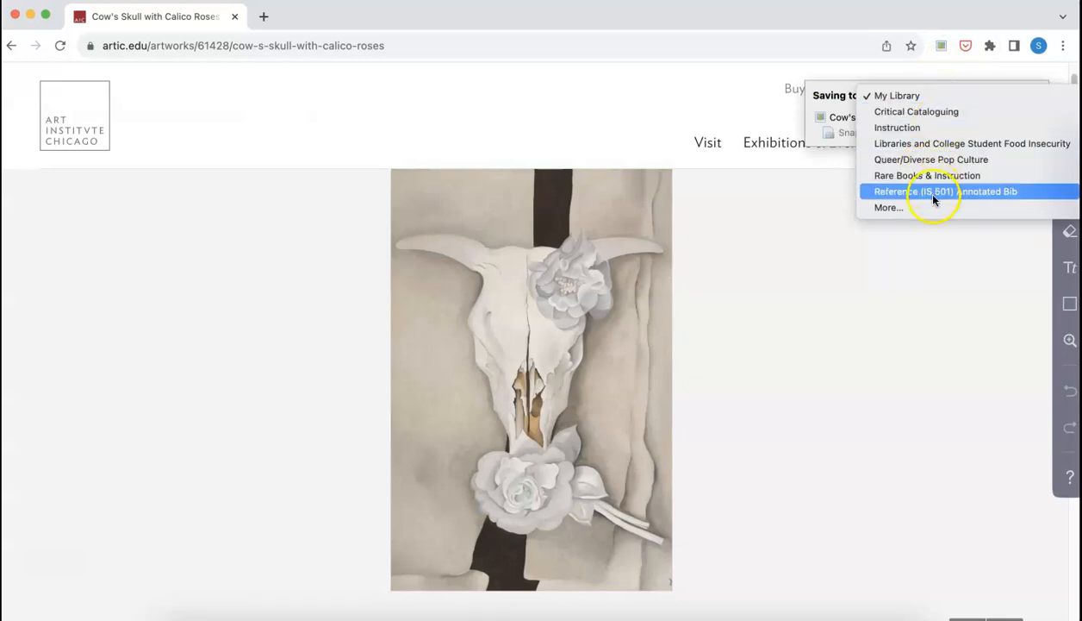
mouse_move(896, 94)
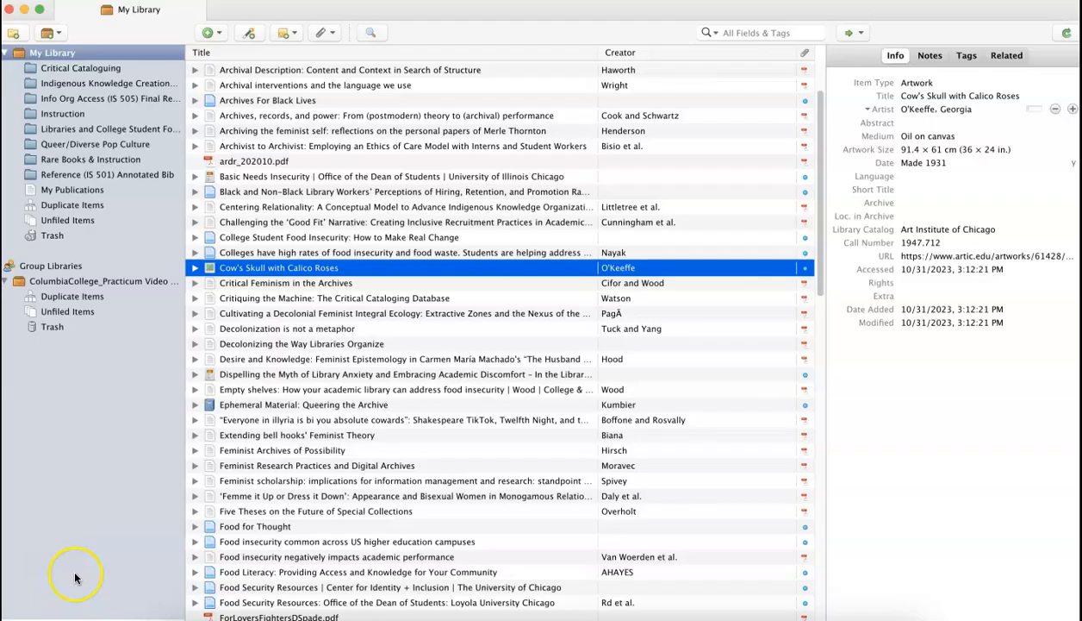
mouse_move(153, 424)
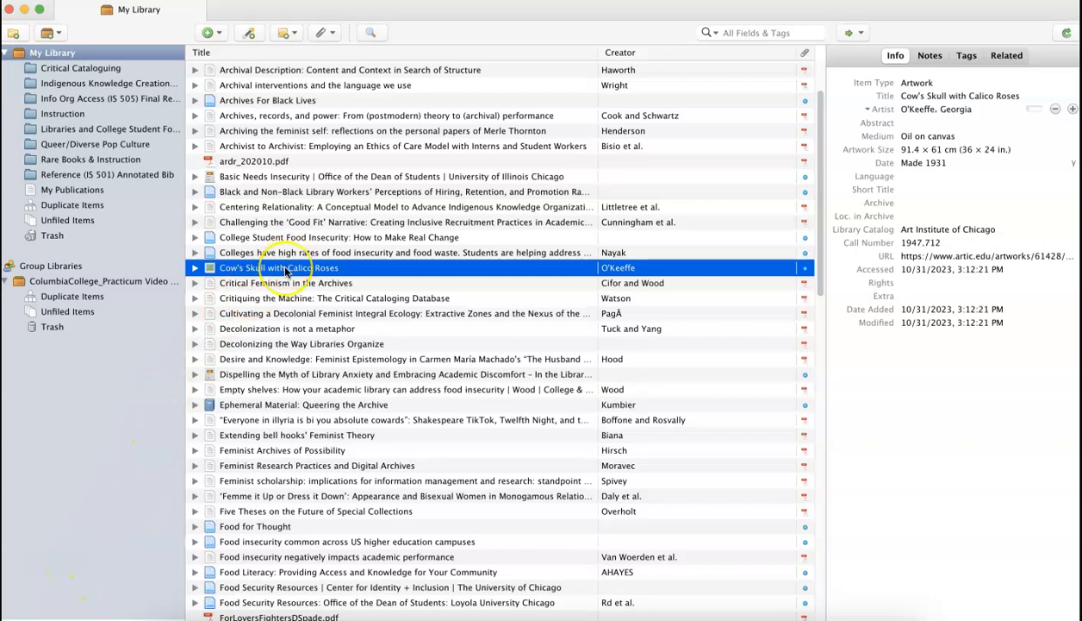
mouse_move(900, 255)
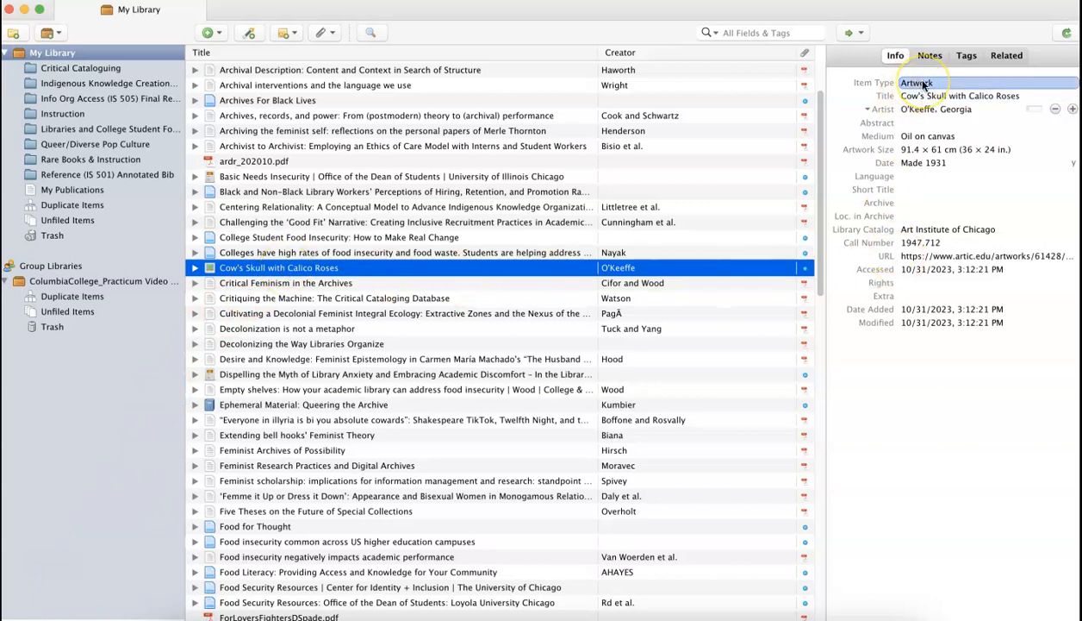
click(958, 96)
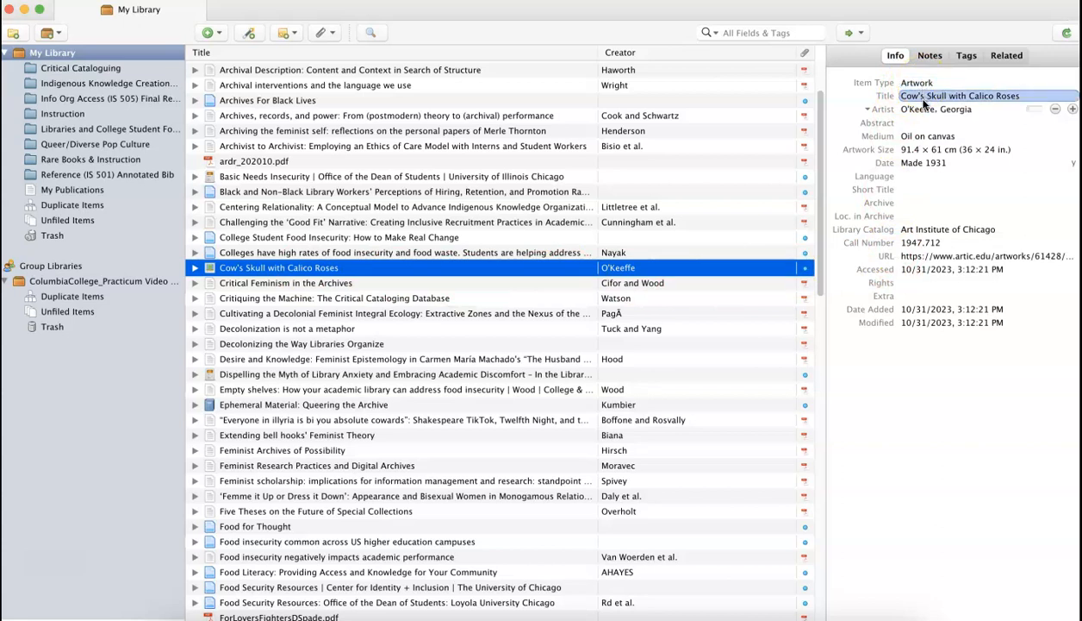
click(985, 255)
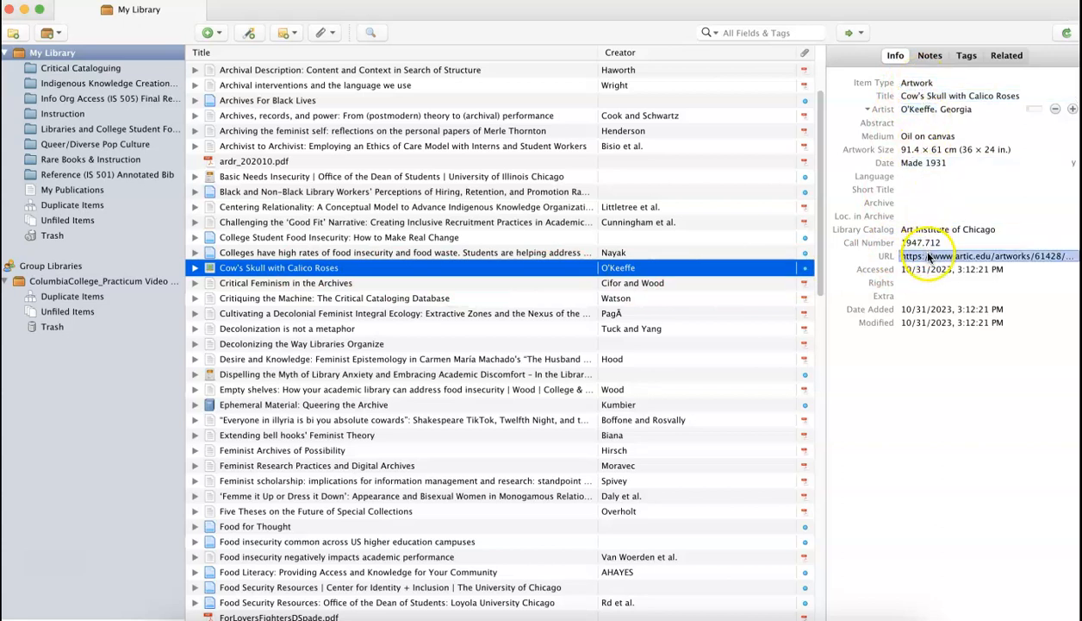